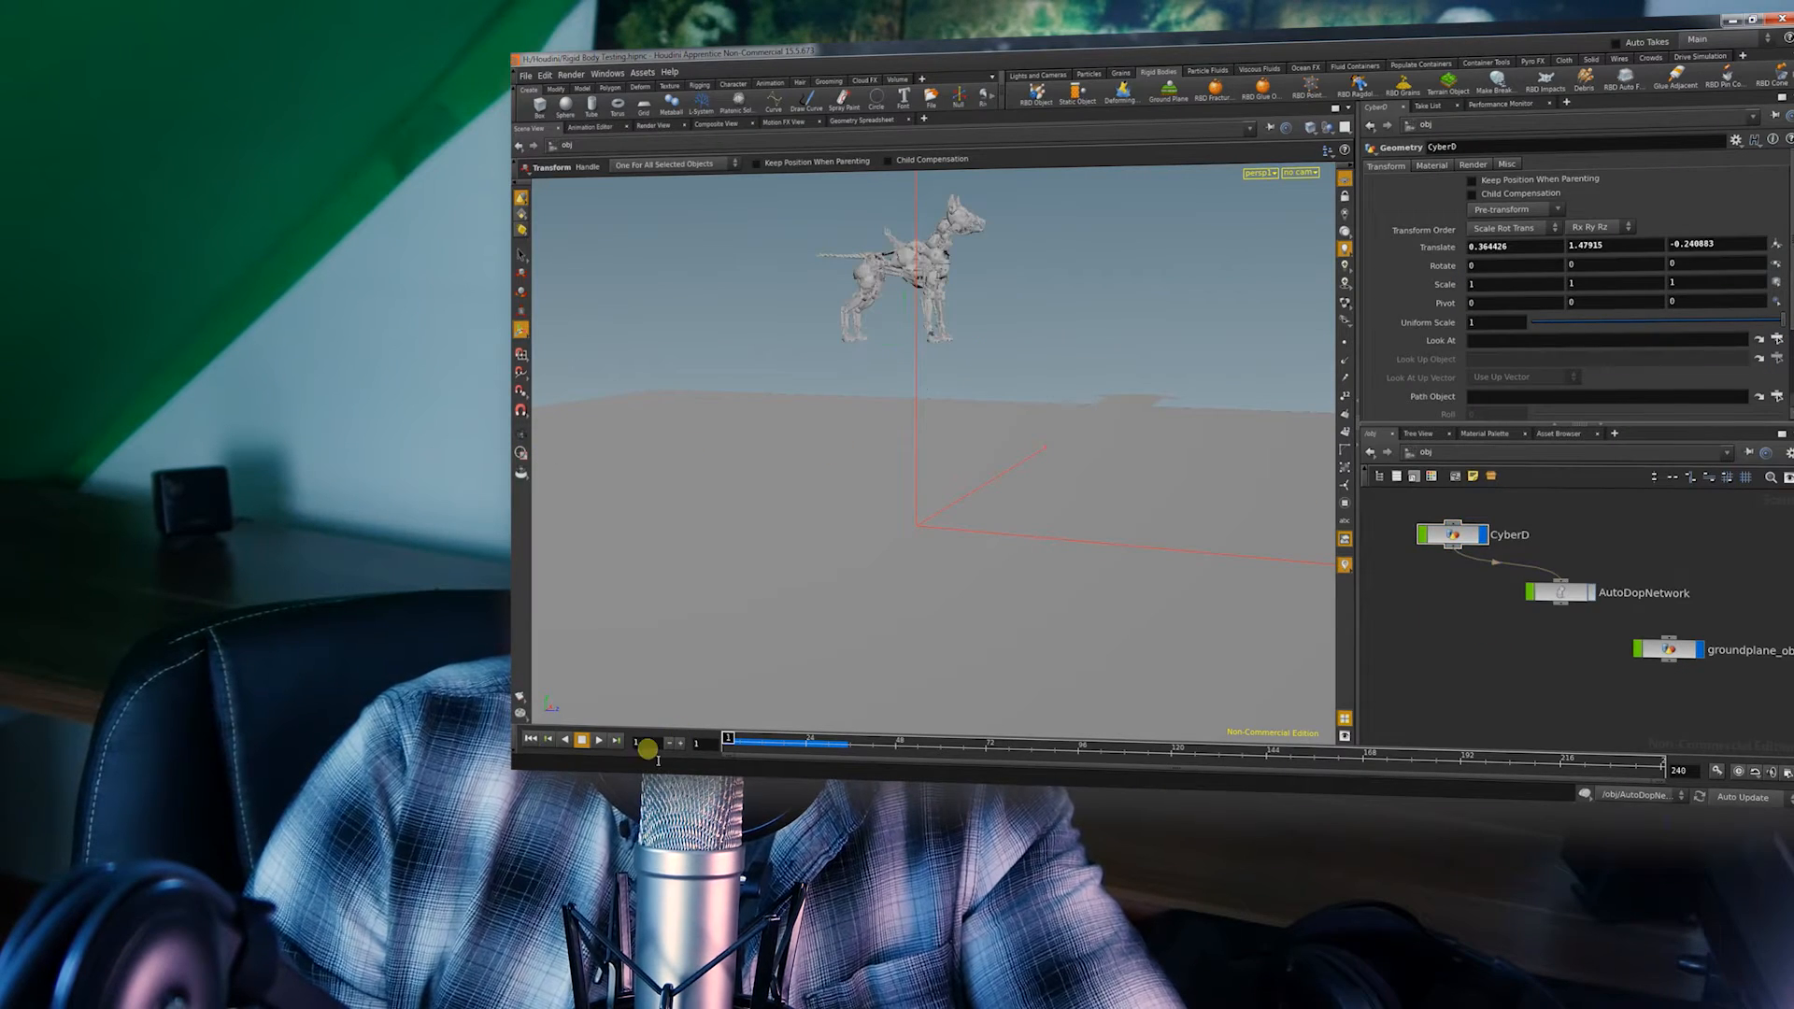
Step: Open the trailer comp and scrub the walkway footage to preview the muzzle flash
{"action": "left_click", "coordinate": [591, 745]}
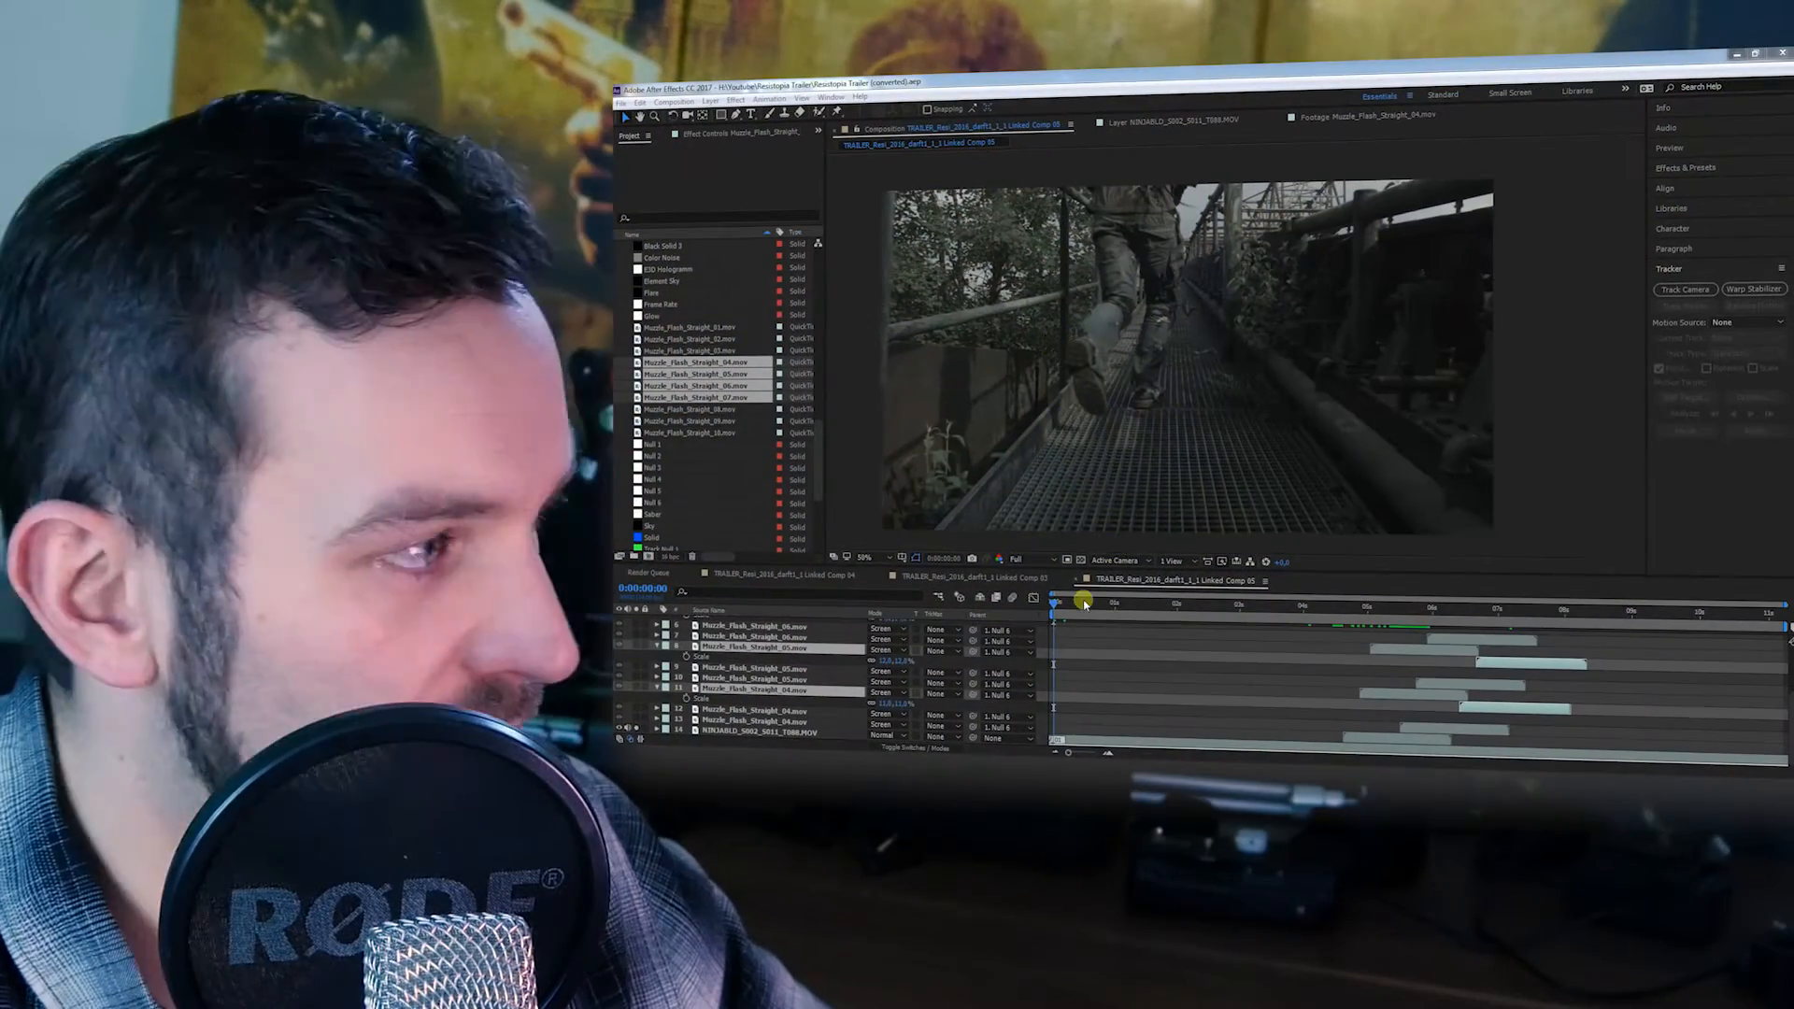
{"action": "left_click", "coordinate": [1057, 604]}
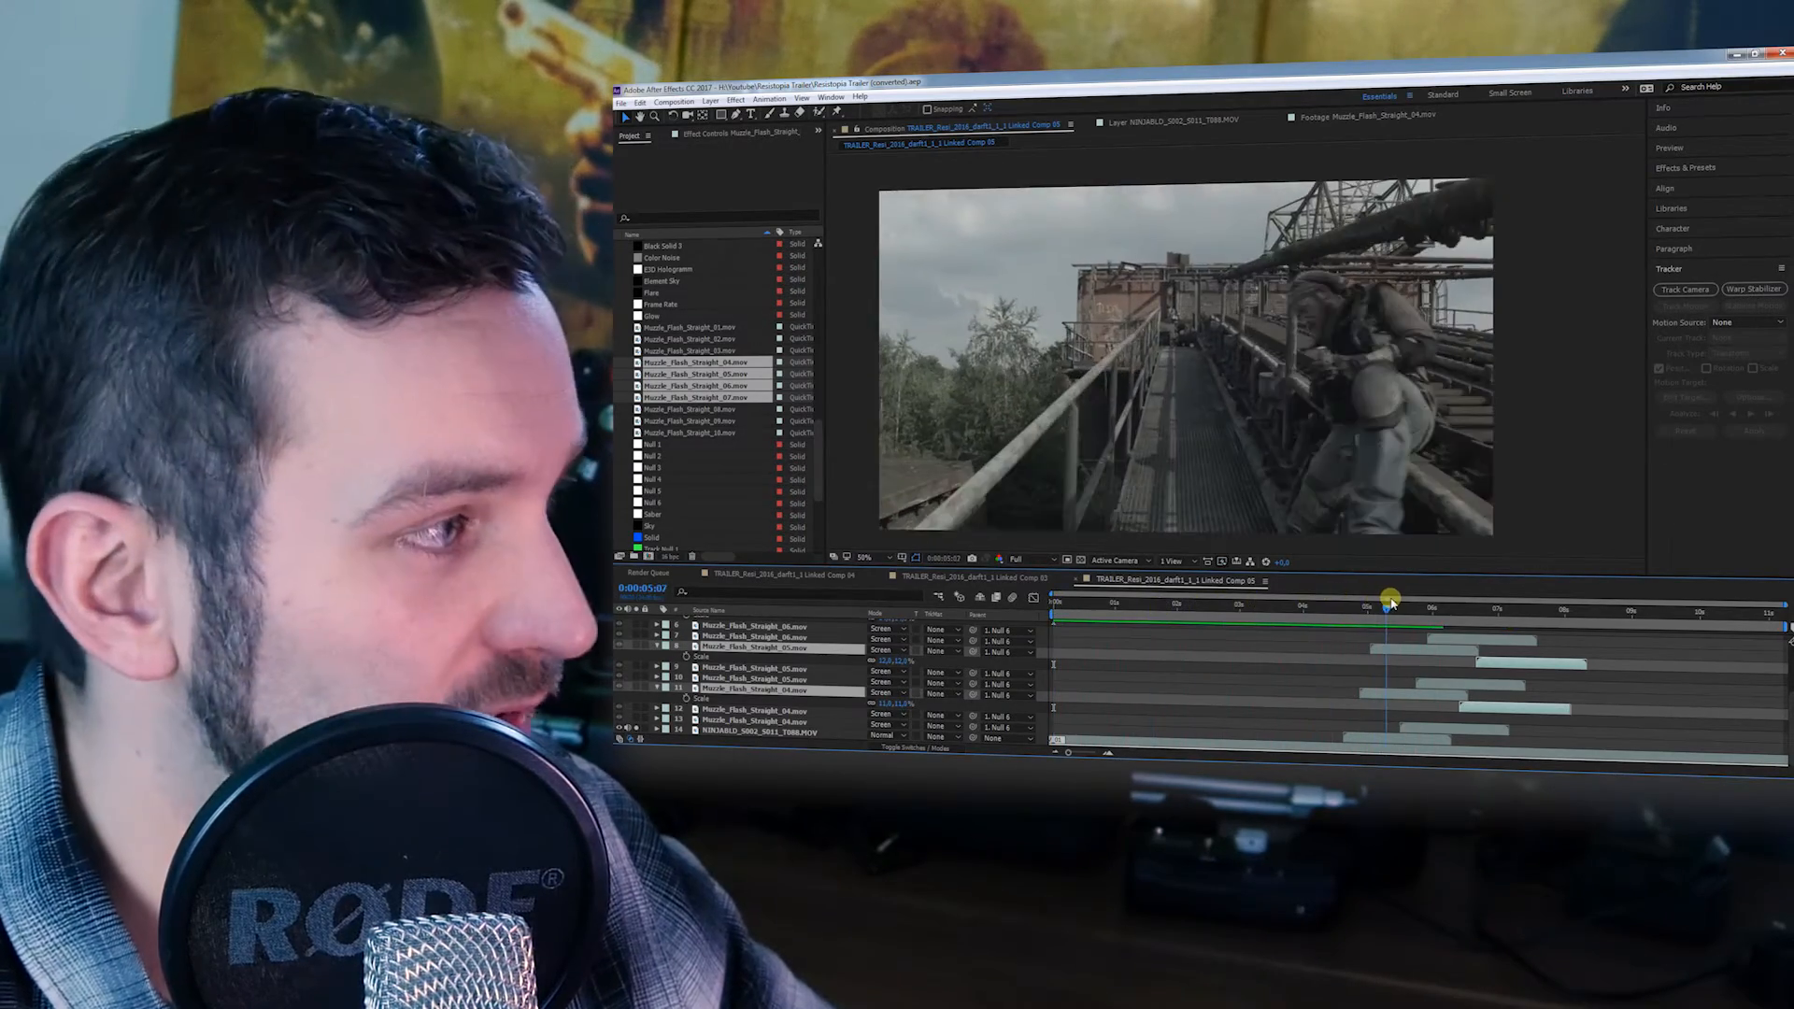
{"action": "left_click_drag", "start_coordinate": [1390, 607], "coordinate": [1504, 601]}
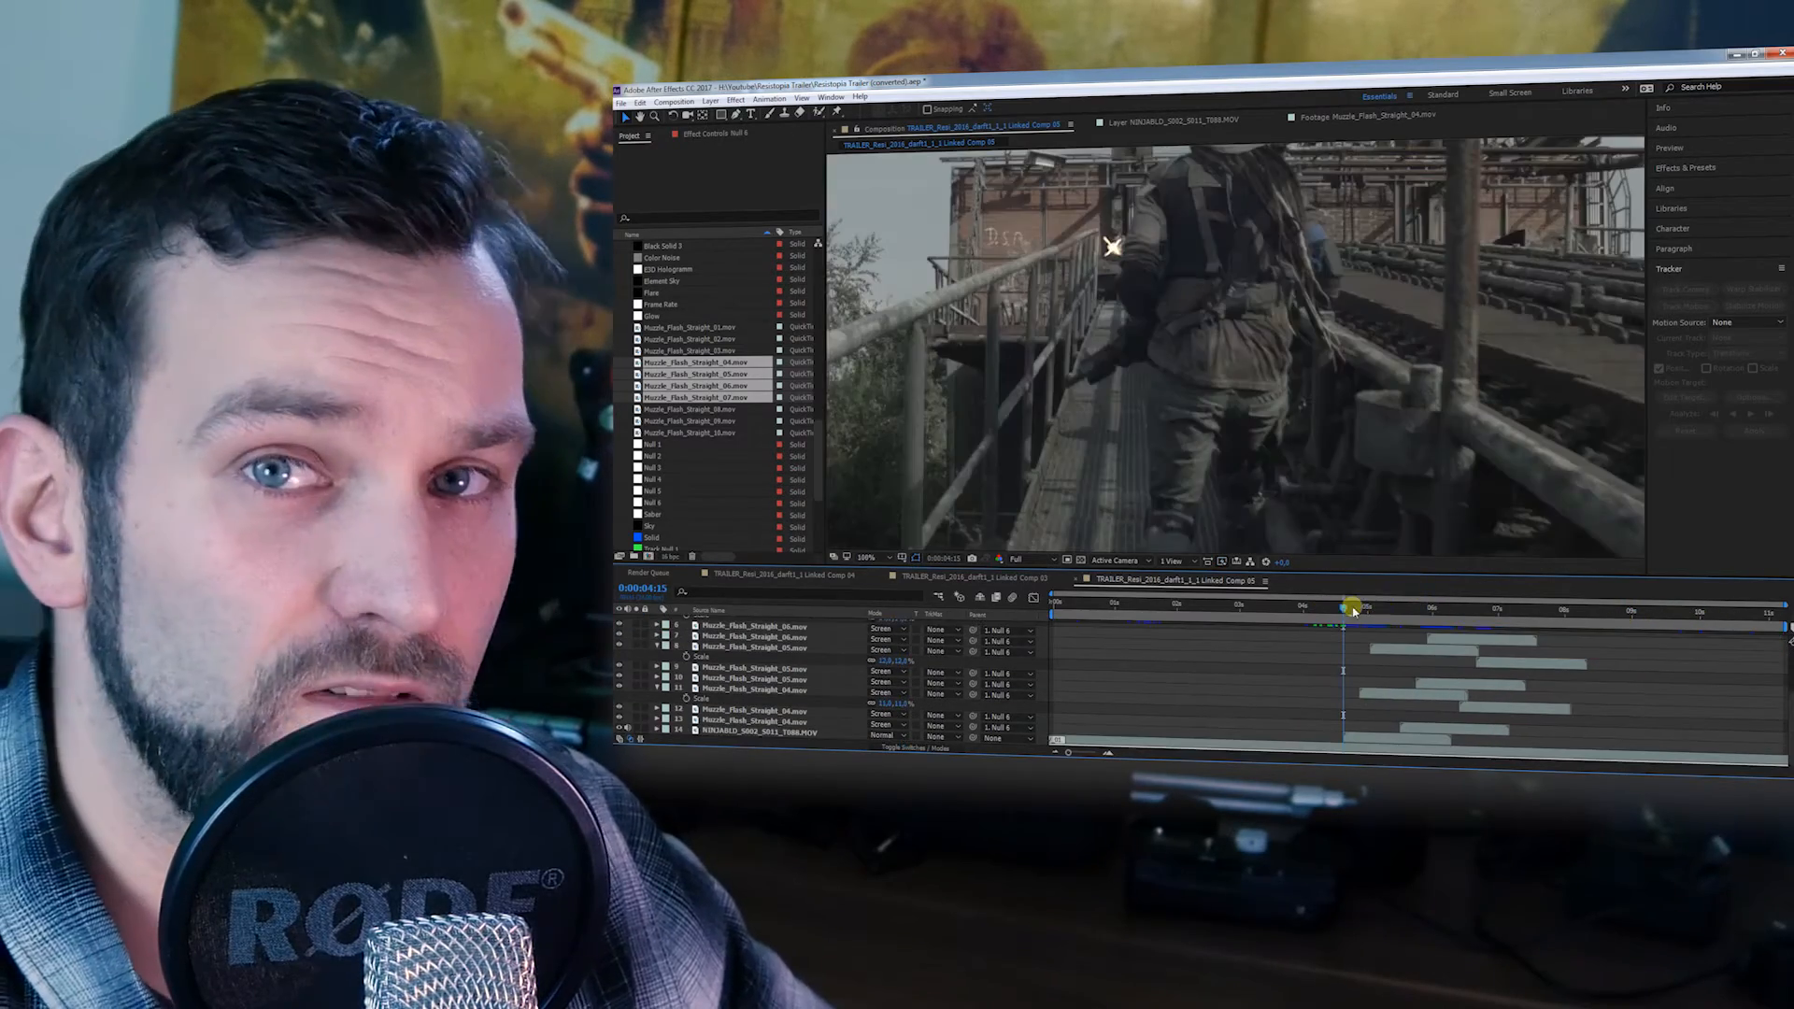
{"action": "left_click_drag", "start_coordinate": [1350, 608], "coordinate": [1419, 623]}
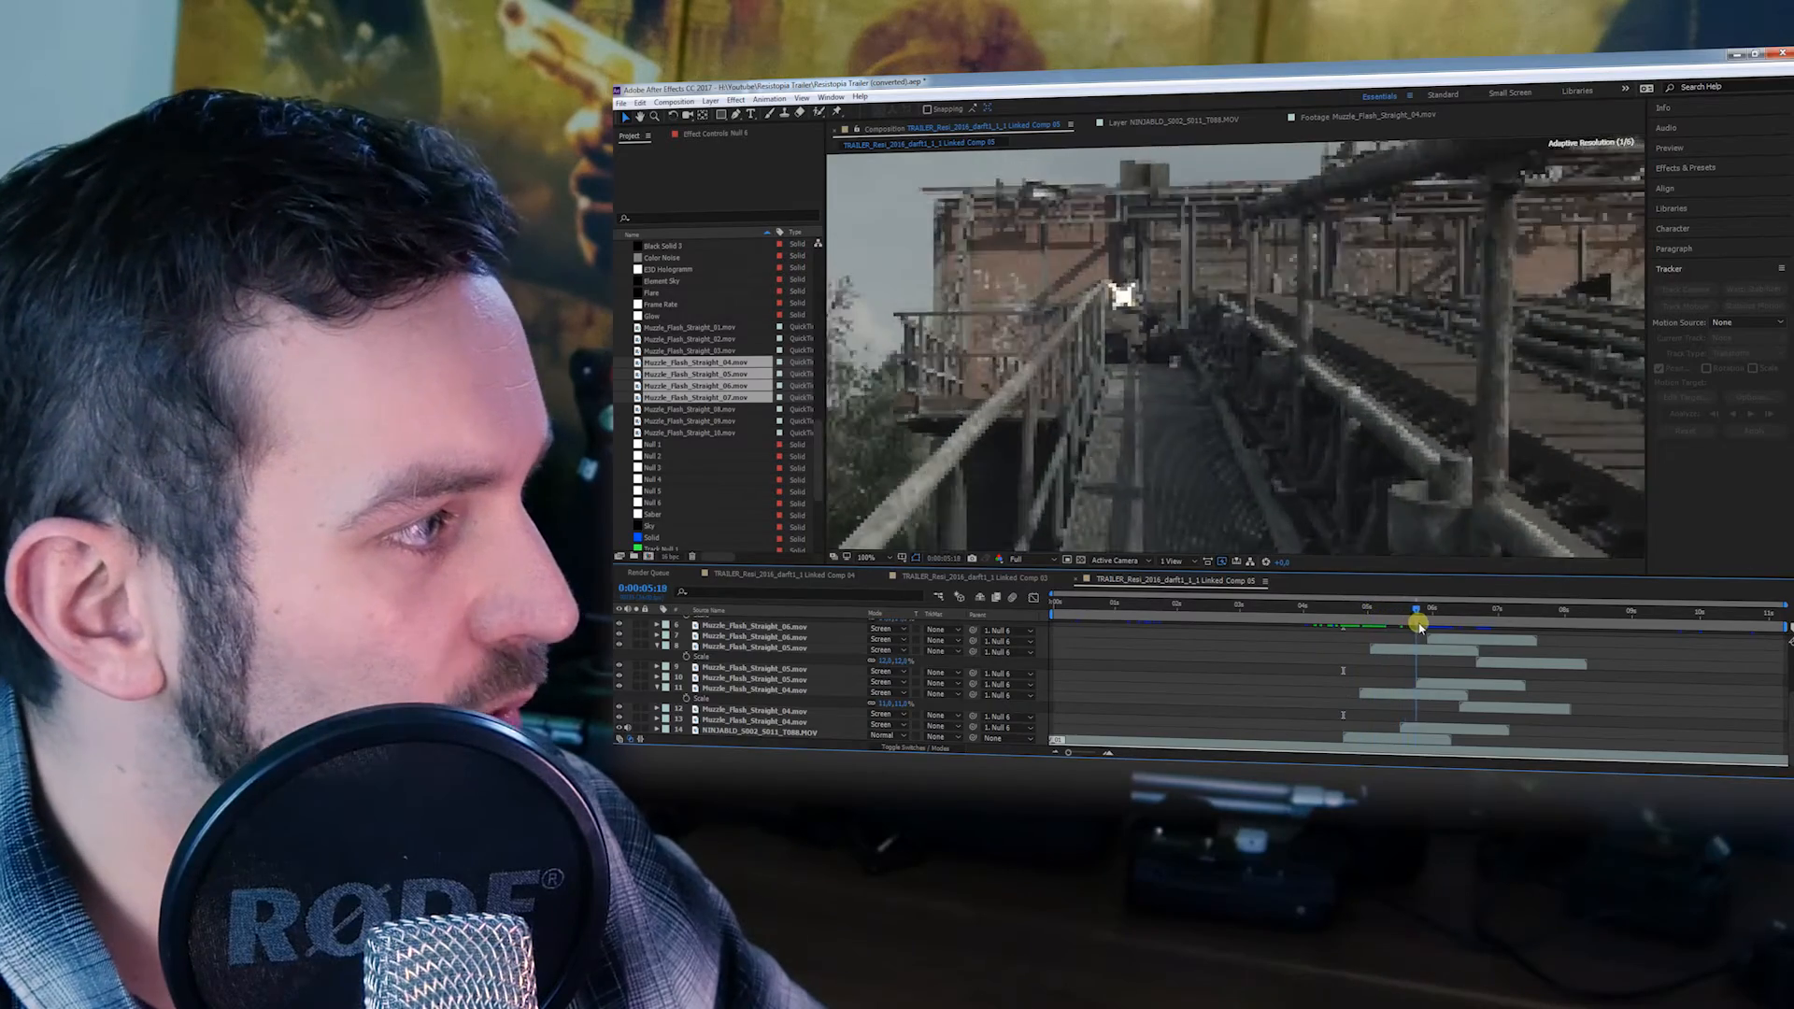